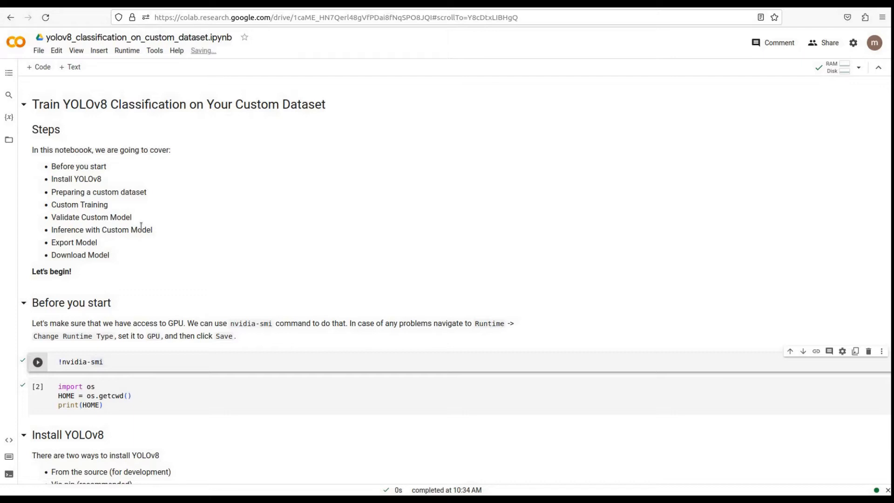
pyautogui.moveTo(168, 237)
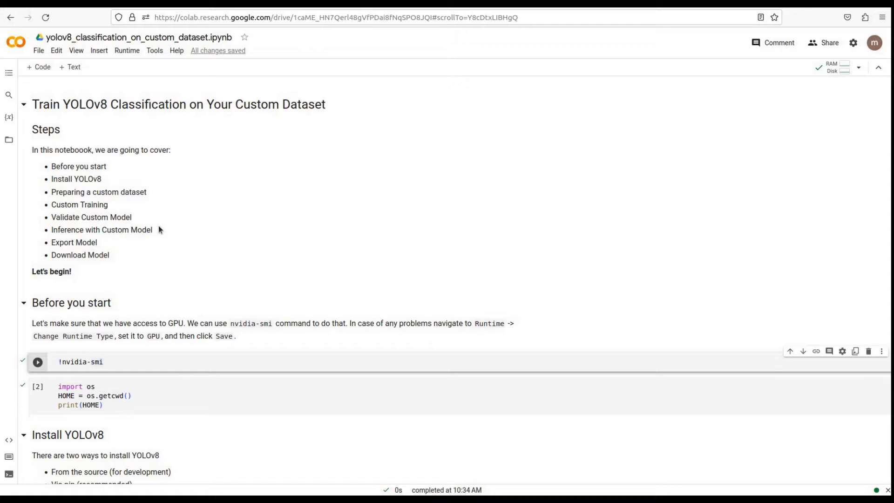
# Step: Change the runtime type to the T4 GPU hardware accelerator and save it
pyautogui.scroll(-3)
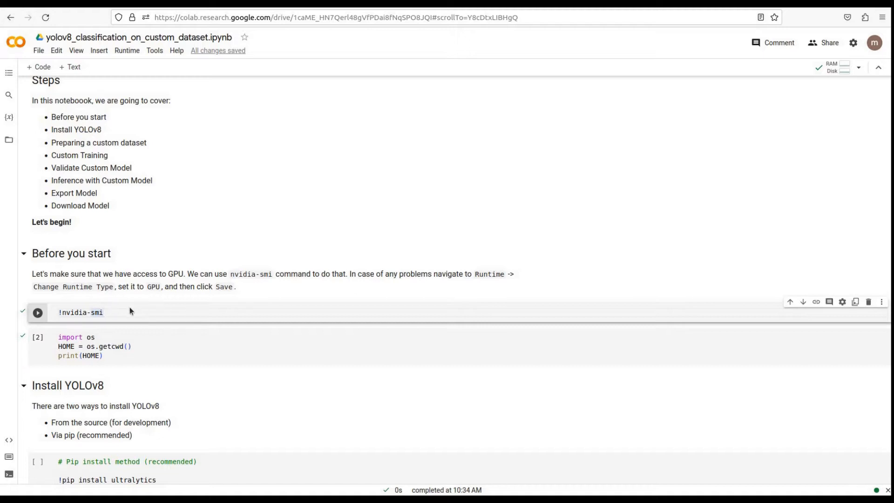
pyautogui.click(81, 311)
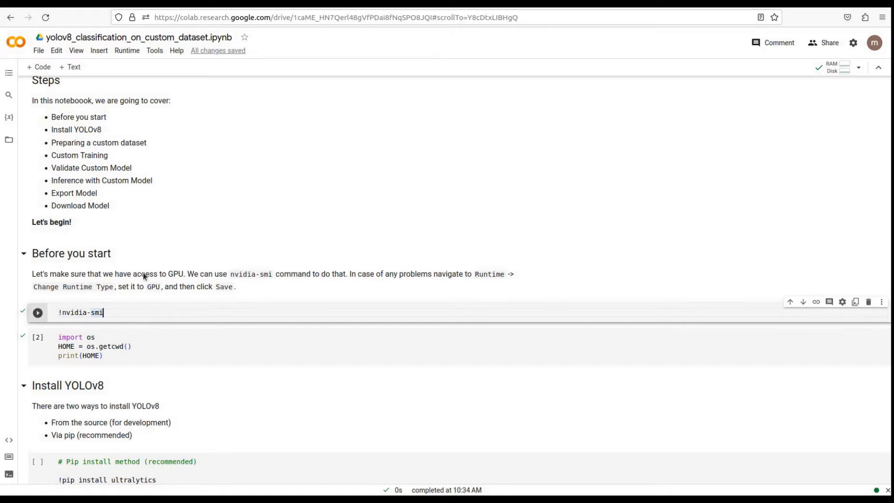
pyautogui.click(126, 51)
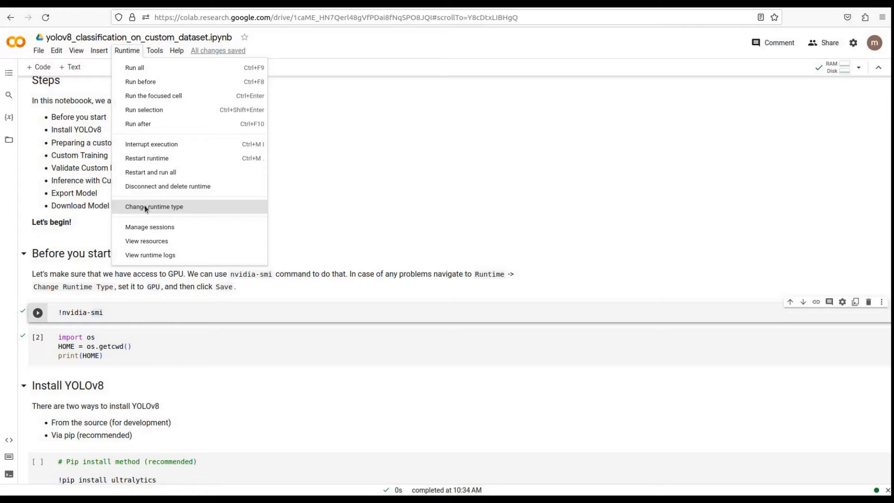
pyautogui.click(153, 206)
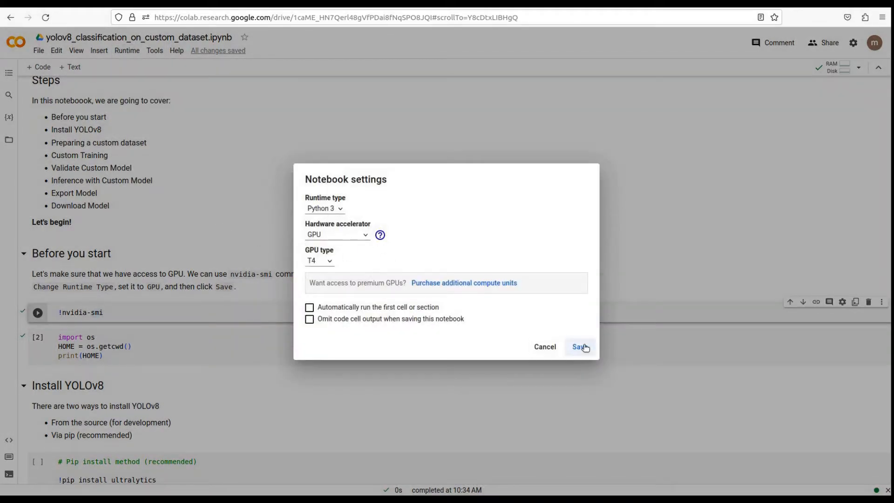
pyautogui.click(579, 346)
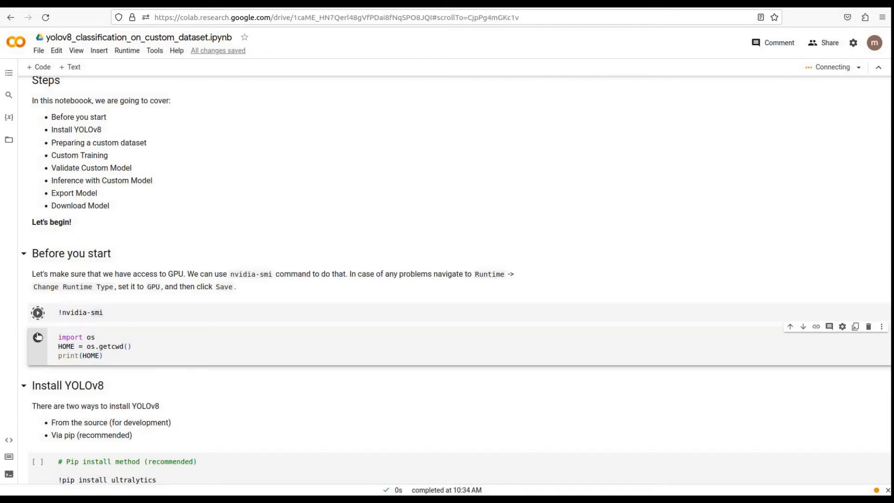
# Step: Run !nvidia-smi to confirm a Tesla T4 and the HOME cell printing /content
pyautogui.click(37, 312)
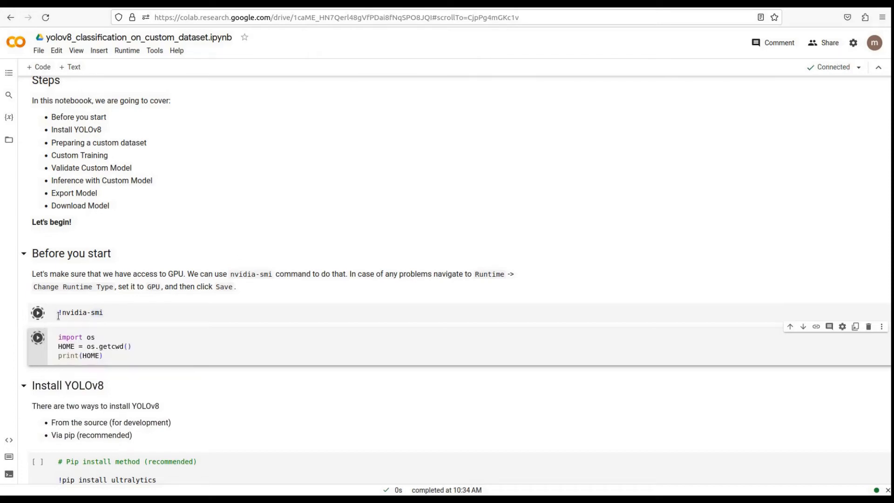
pyautogui.click(37, 312)
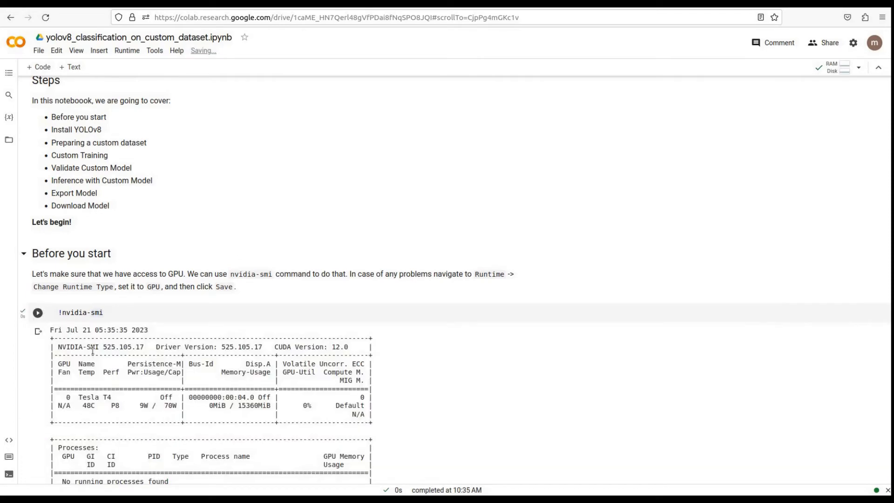
pyautogui.scroll(-3)
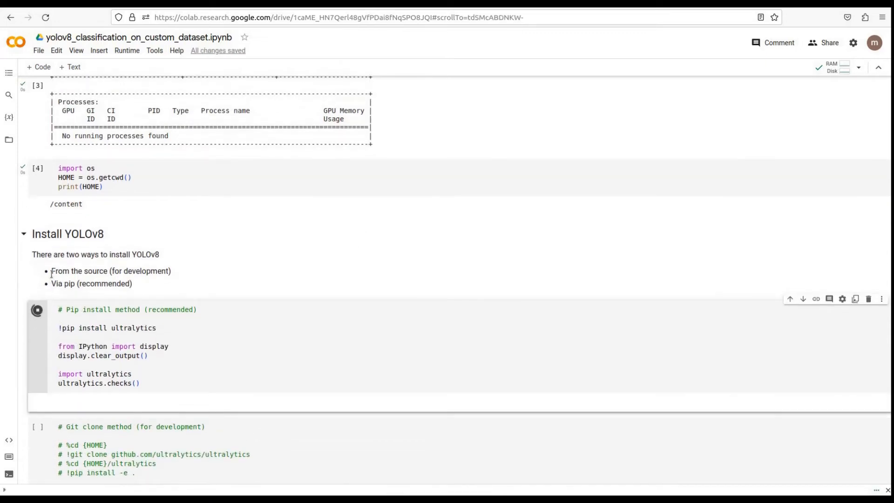
# Step: Install Ultralytics YOLOv8 with pip and wait for its setup check to complete
pyautogui.click(37, 309)
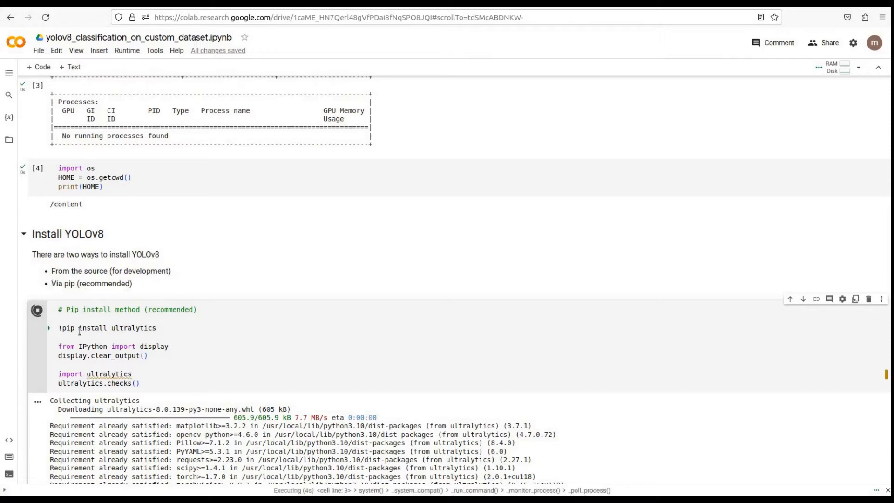
pyautogui.scroll(-3)
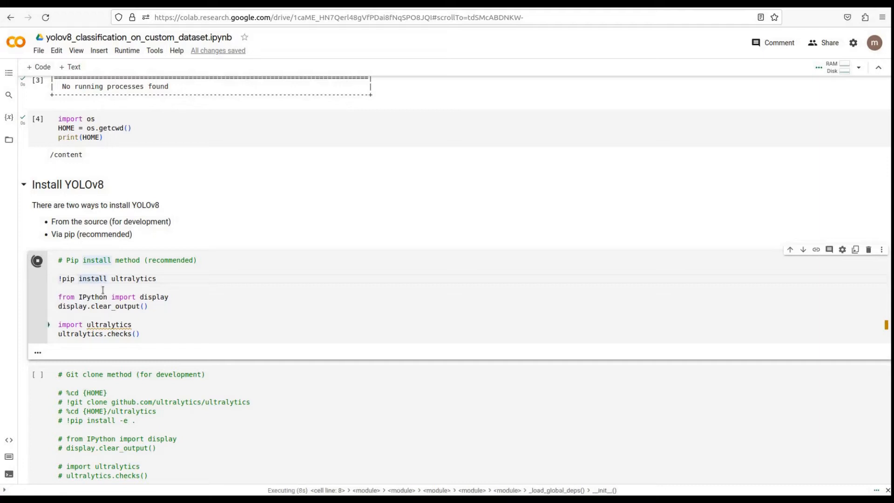
pyautogui.scroll(-3)
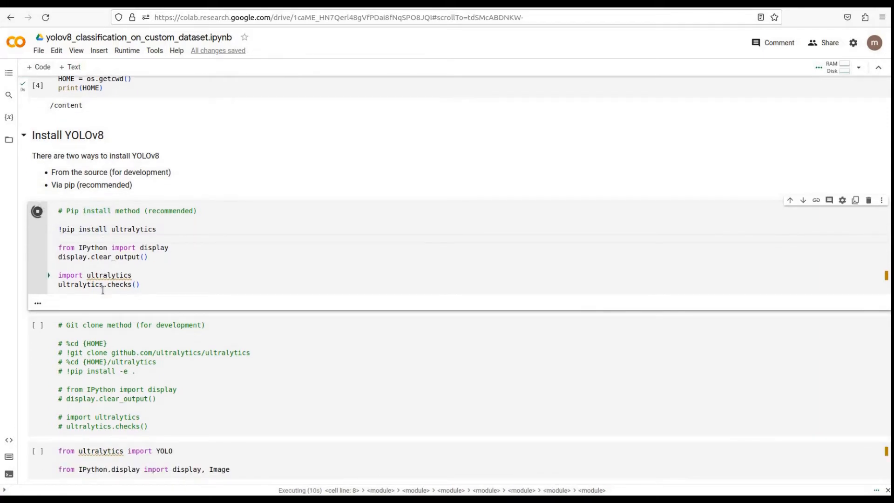
pyautogui.scroll(-3)
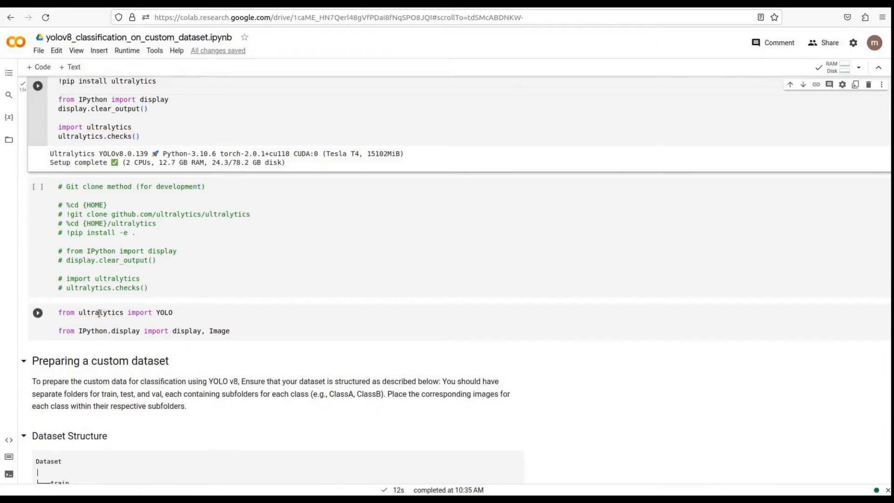
# Step: Import YOLO from ultralytics along with the image display tools
pyautogui.click(37, 313)
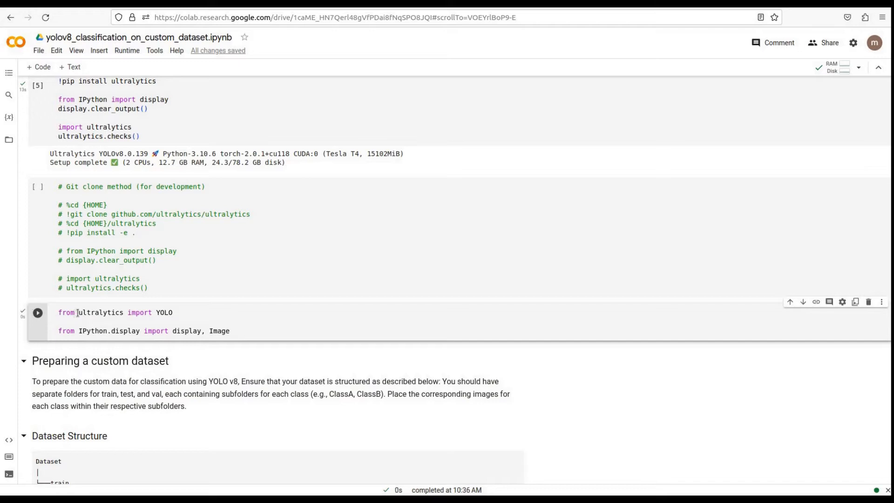
pyautogui.scroll(-3)
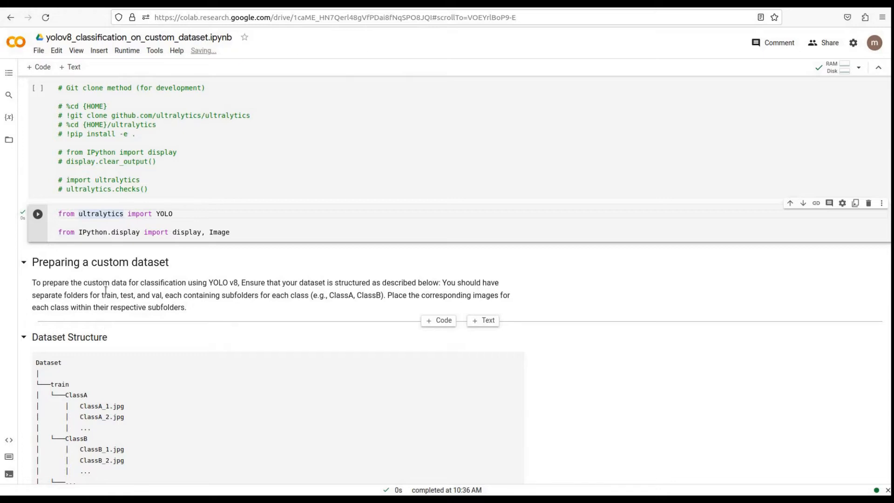
pyautogui.scroll(-3)
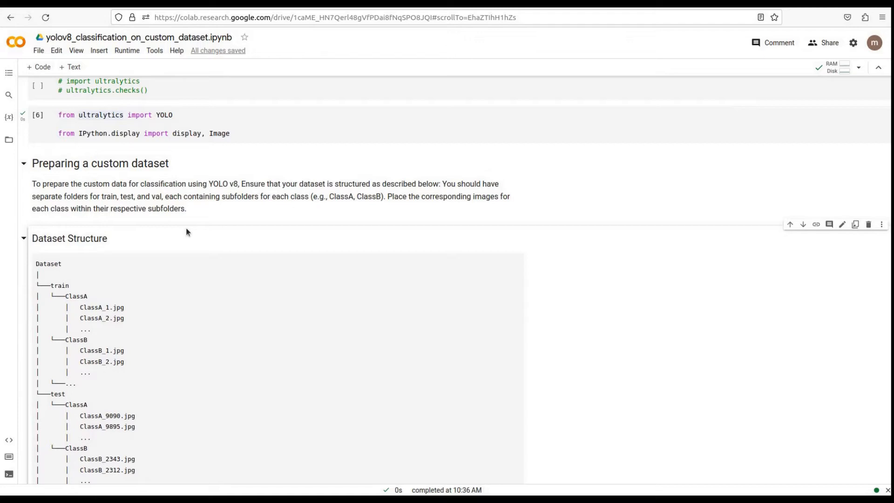
pyautogui.moveTo(67, 297)
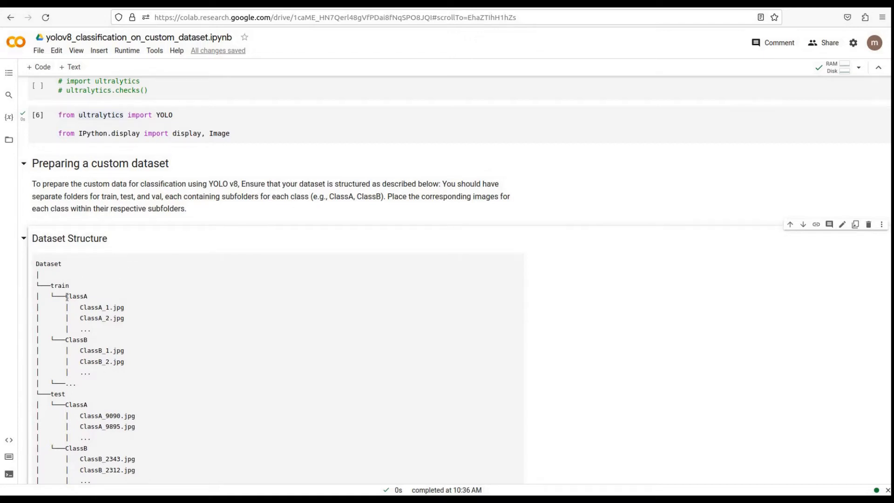
pyautogui.scroll(-3)
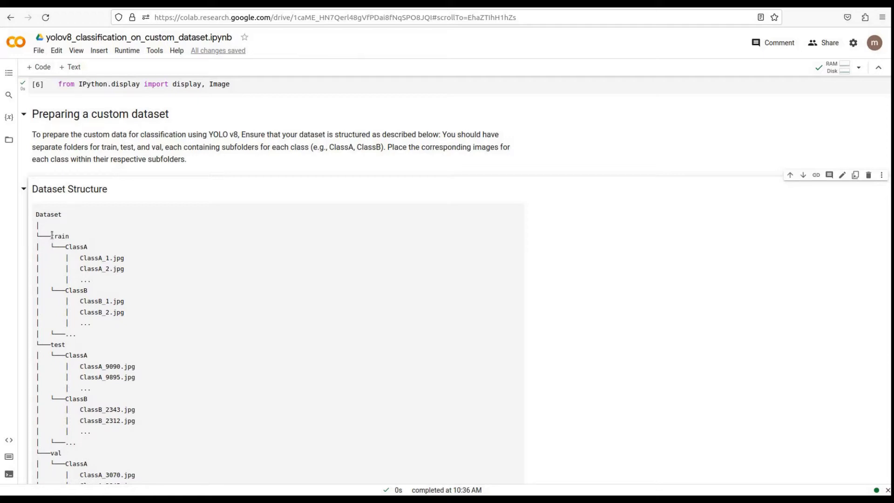
pyautogui.doubleClick(59, 236)
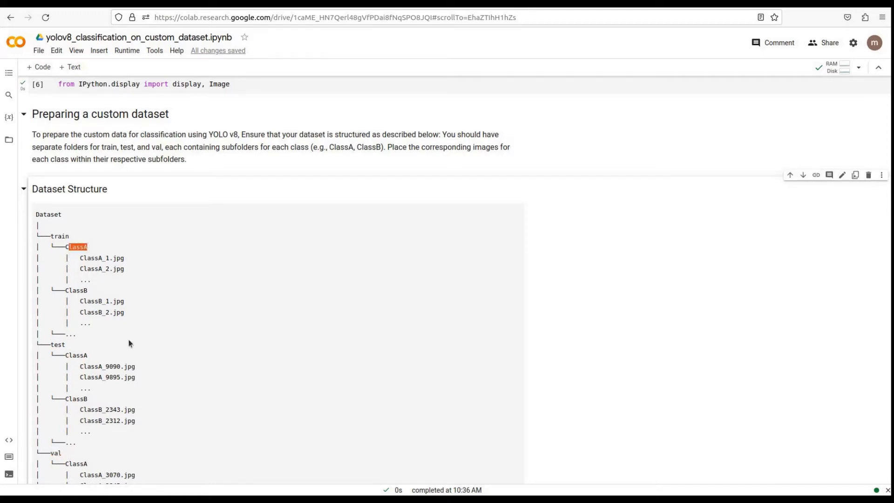
pyautogui.scroll(-3)
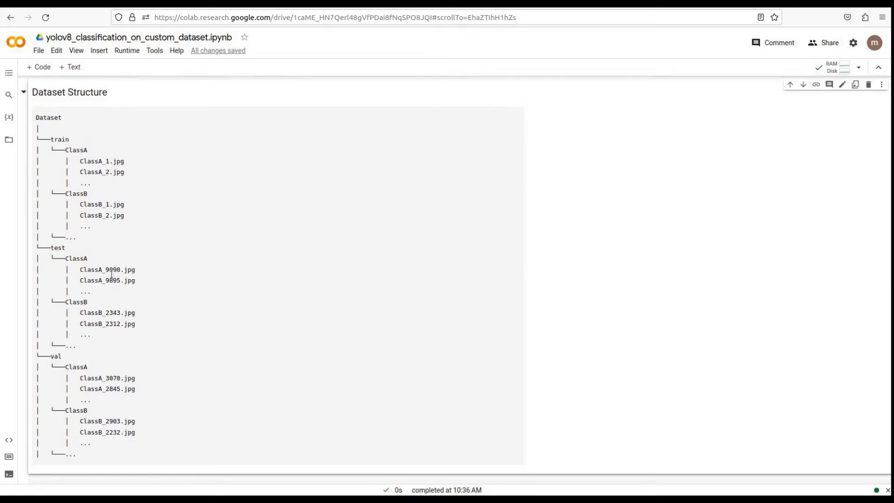
pyautogui.scroll(-3)
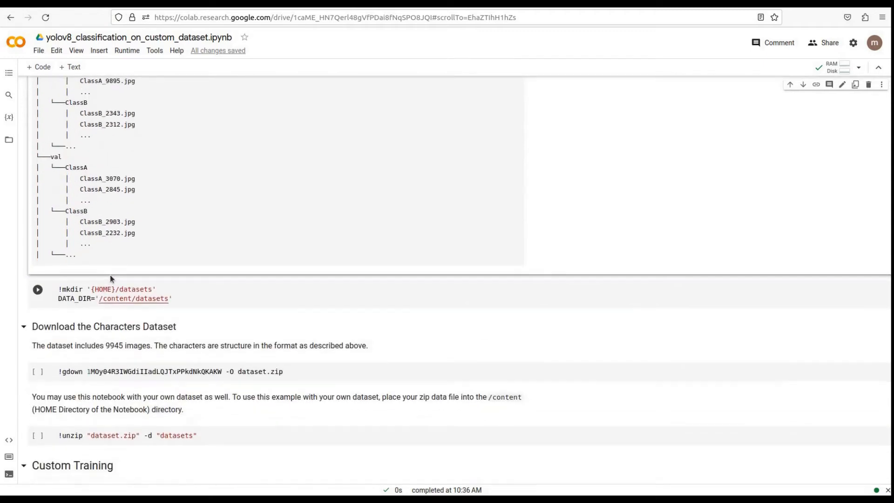
# Step: Create the datasets folder and download dataset.zip with gdown, showing the Files panel
pyautogui.click(37, 371)
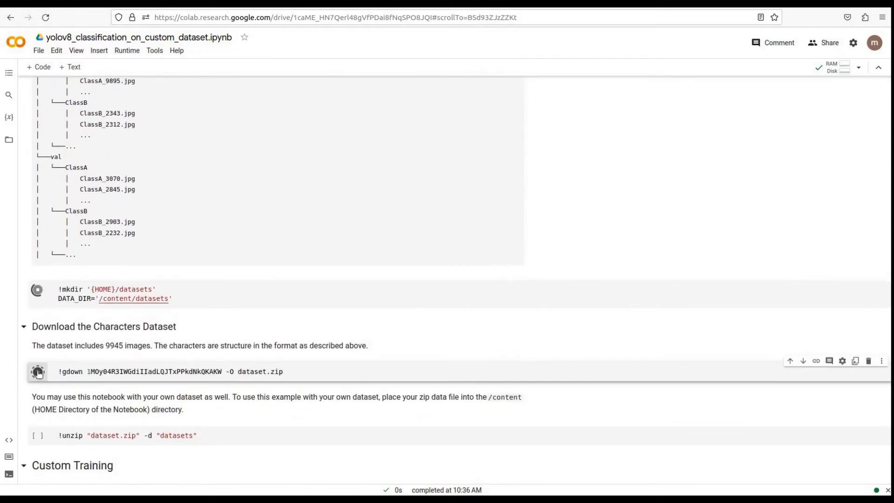
pyautogui.click(37, 372)
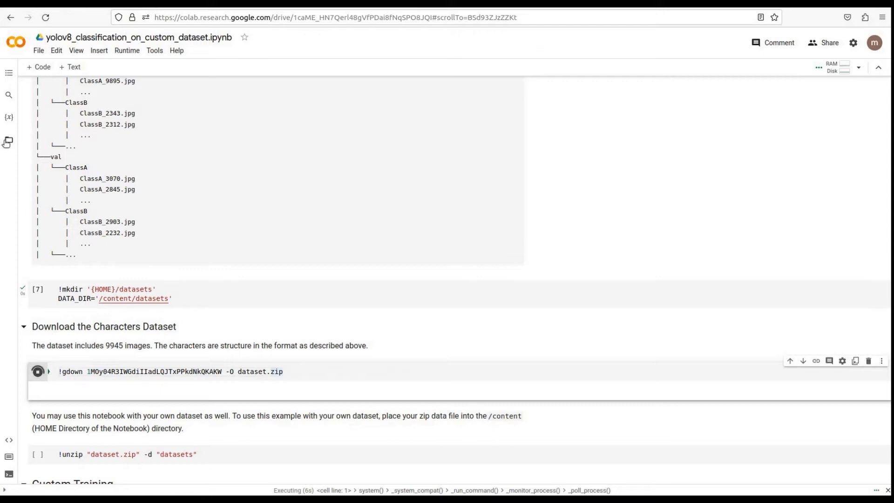
pyautogui.click(9, 141)
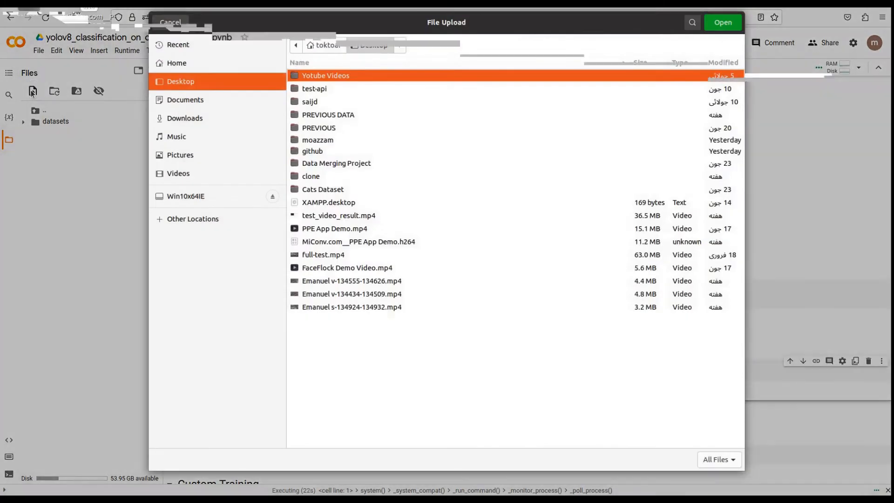
# Step: Dismiss the upload window and start unzipping dataset.zip into datasets
pyautogui.click(169, 22)
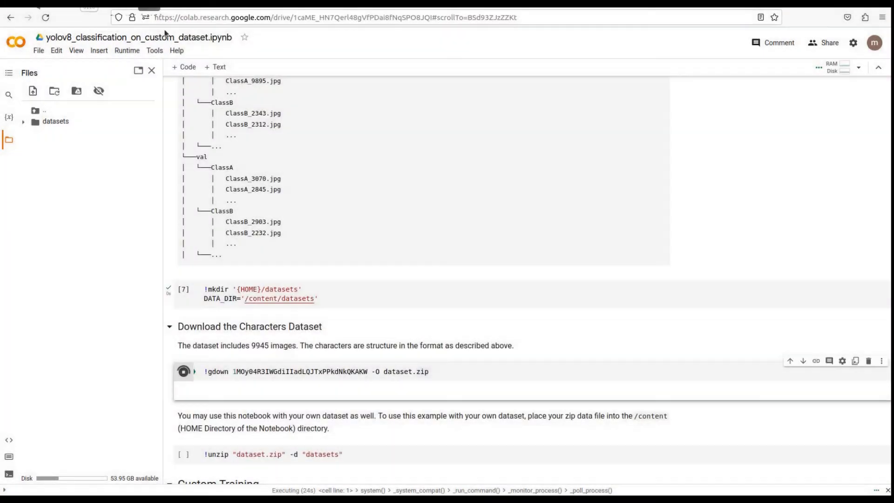
pyautogui.scroll(-3)
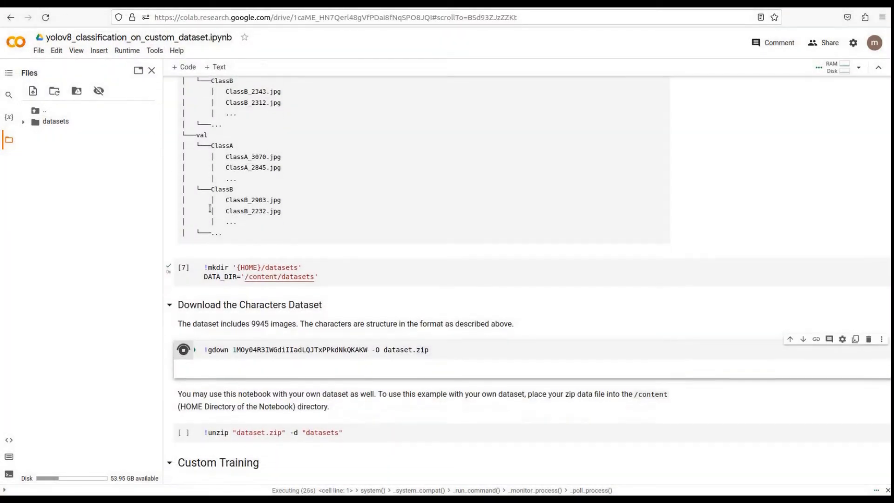
pyautogui.scroll(-3)
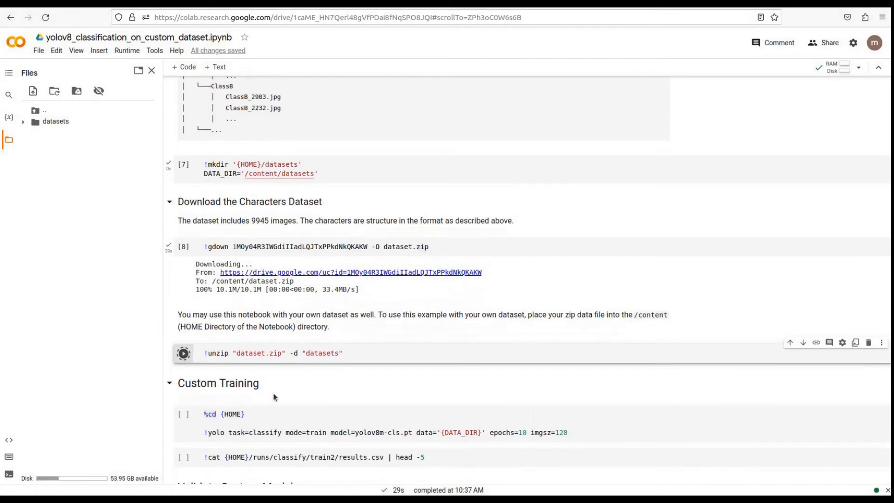
# Step: Check the extracted datasets folder with test, train and valid, then reach Custom Training
pyautogui.click(184, 353)
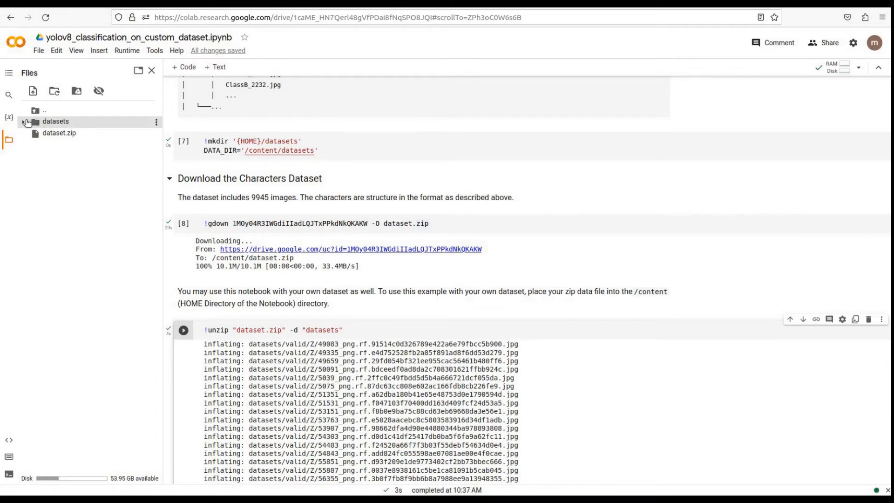
pyautogui.click(23, 121)
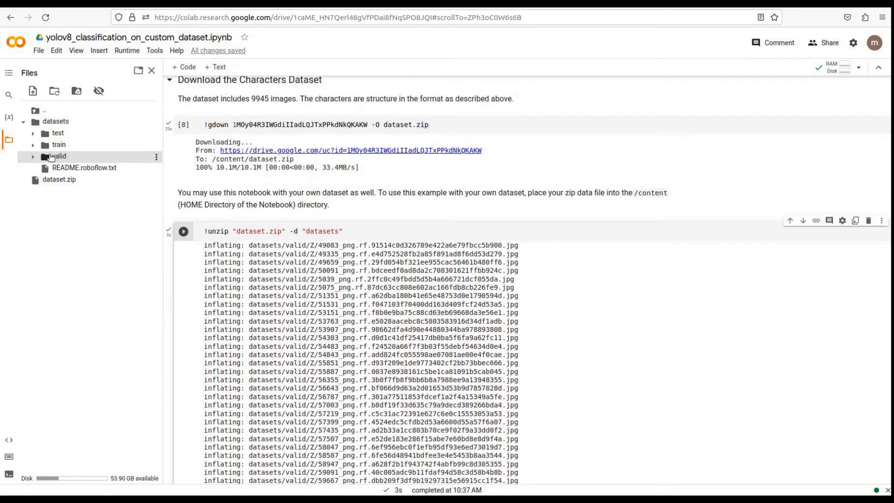
pyautogui.scroll(-3)
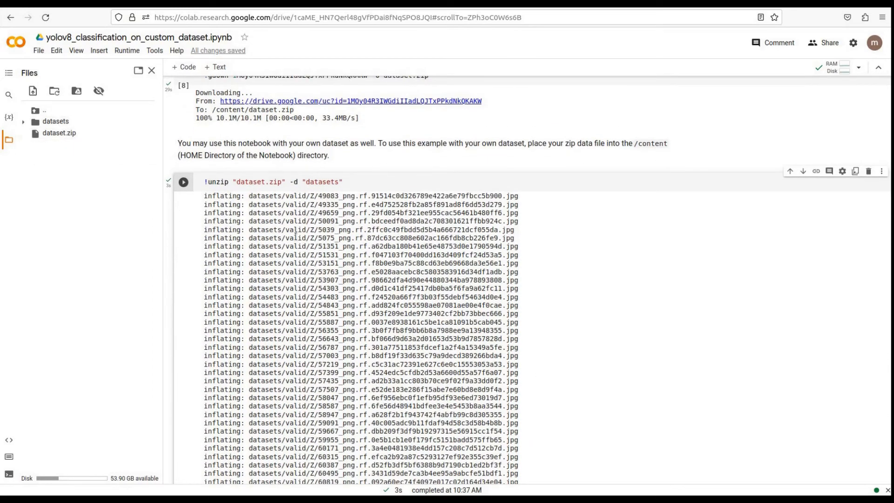
pyautogui.scroll(-3)
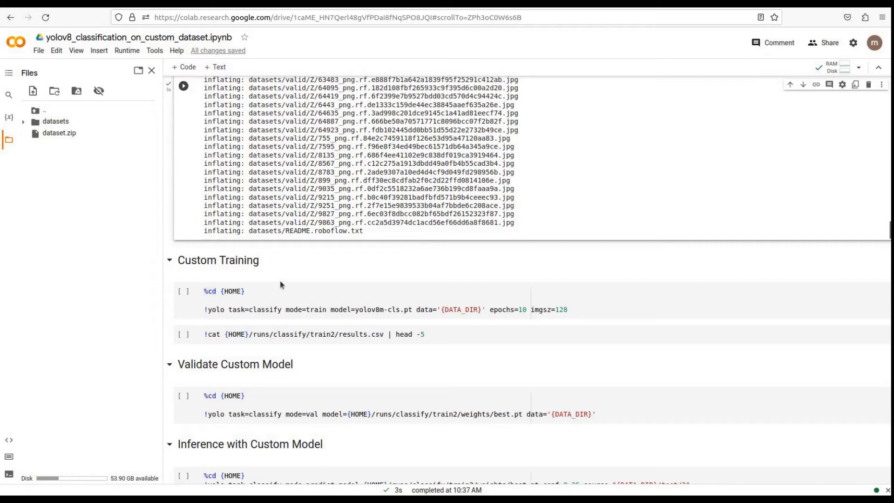
pyautogui.click(376, 309)
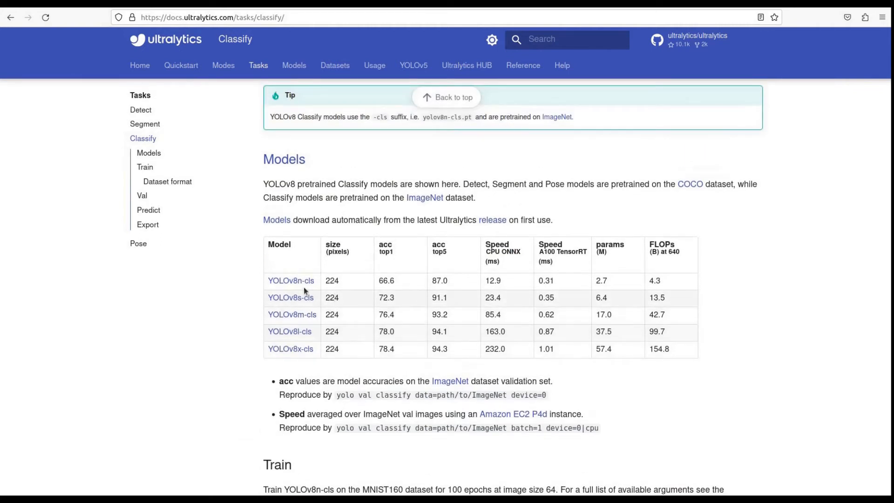
pyautogui.moveTo(296, 313)
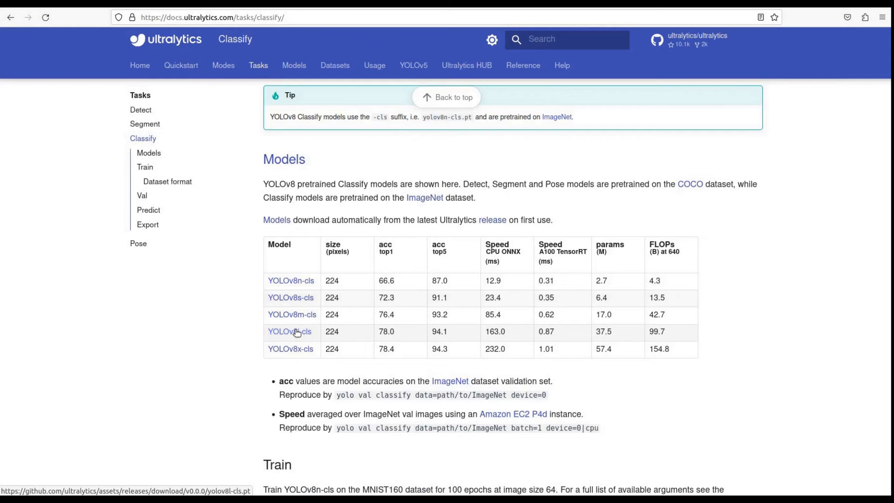
pyautogui.moveTo(291, 348)
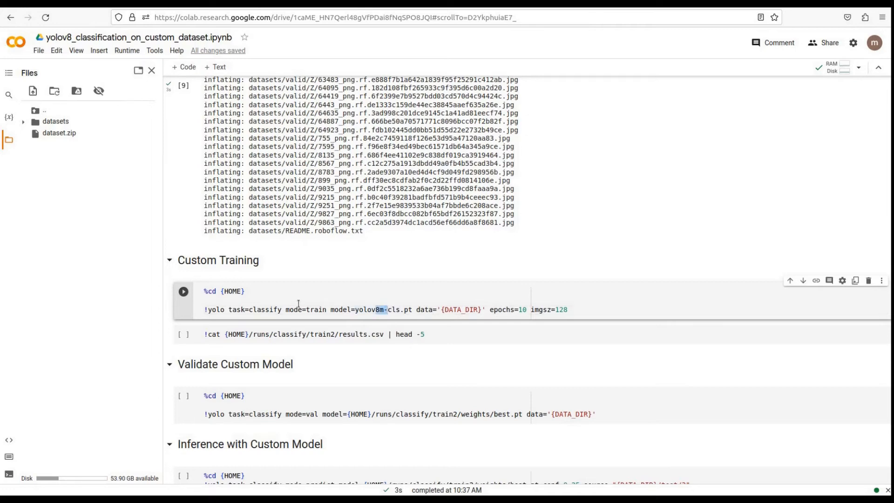
# Step: Train yolov8m-cls.pt for 10 epochs, saving results to runs/classify/train
pyautogui.click(183, 291)
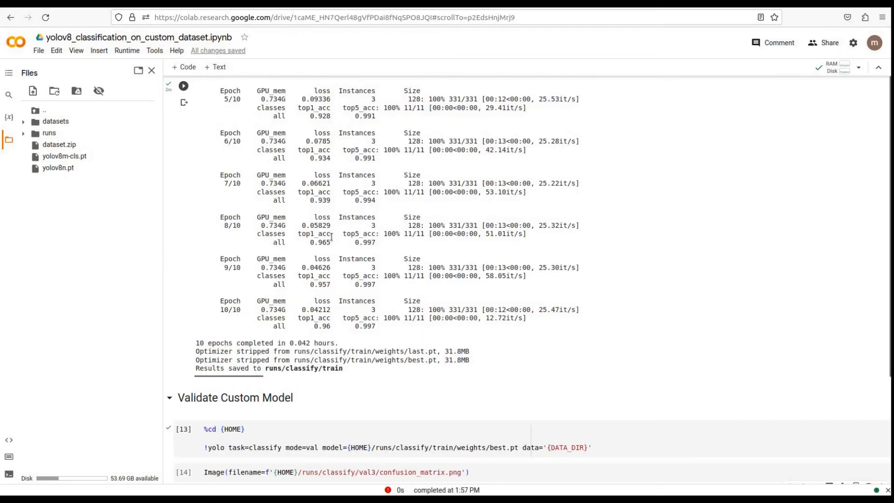
# Step: Validate best.pt with yolo mode=val, reaching top-1 0.965 saved to runs/classify/val3
pyautogui.scroll(-3)
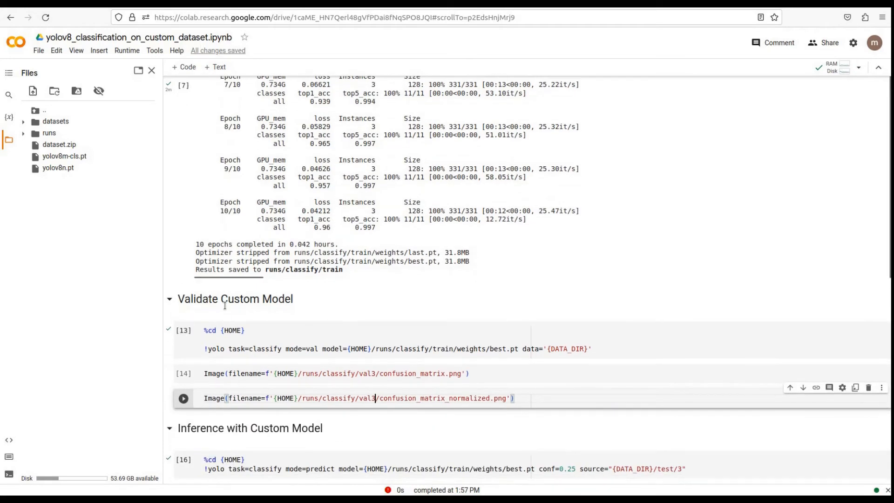
pyautogui.click(184, 330)
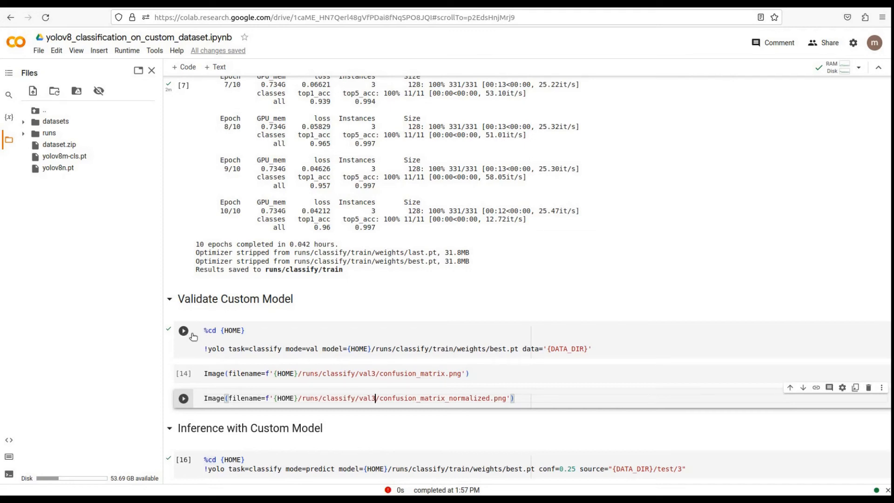
pyautogui.click(183, 330)
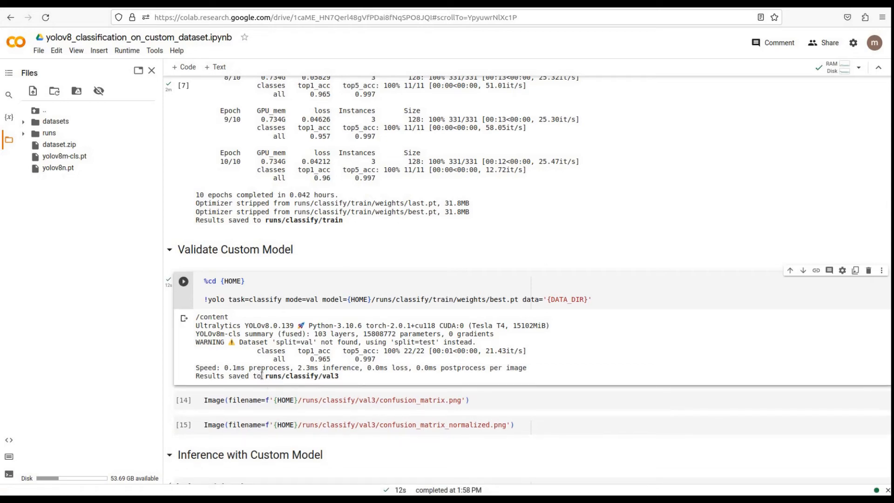
pyautogui.doubleClick(300, 375)
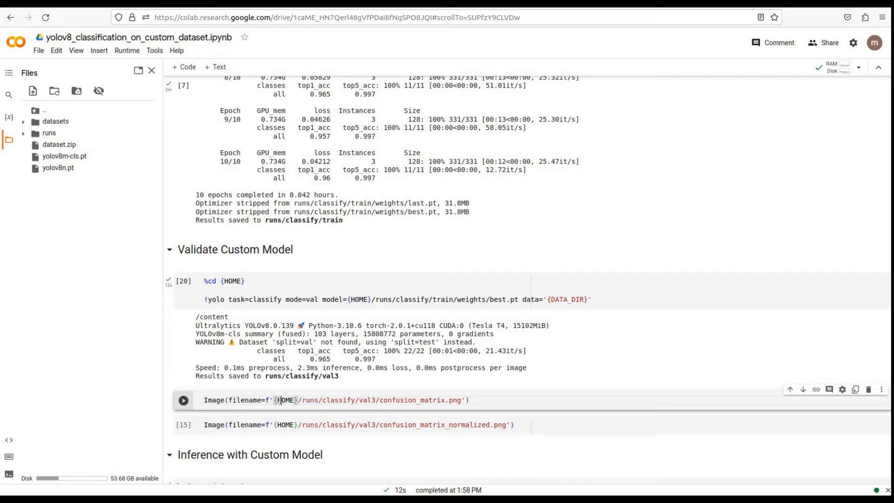
# Step: Display confusion_matrix.png and confusion_matrix_normalized.png from val3 and review them
pyautogui.click(183, 424)
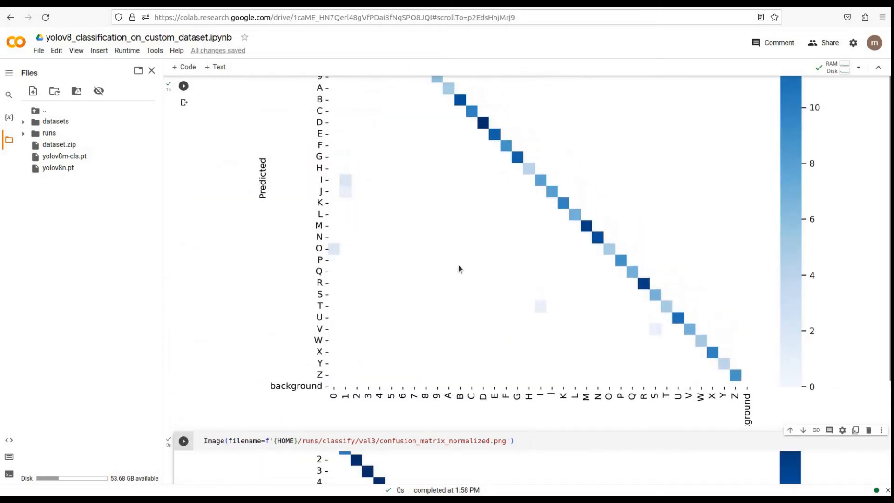
pyautogui.scroll(-3)
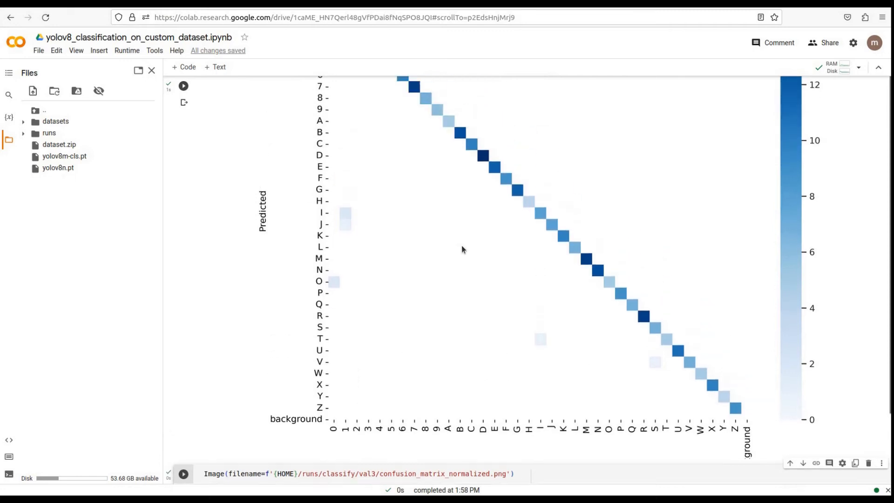
pyautogui.scroll(-3)
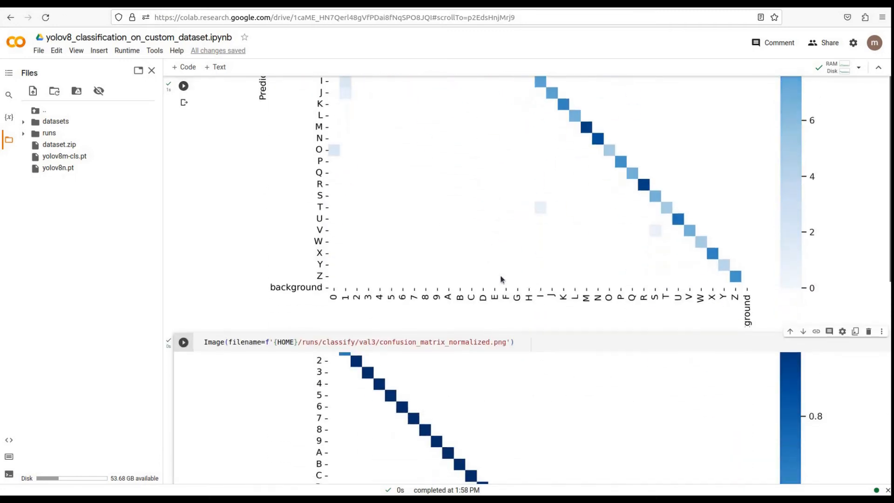
pyautogui.scroll(-3)
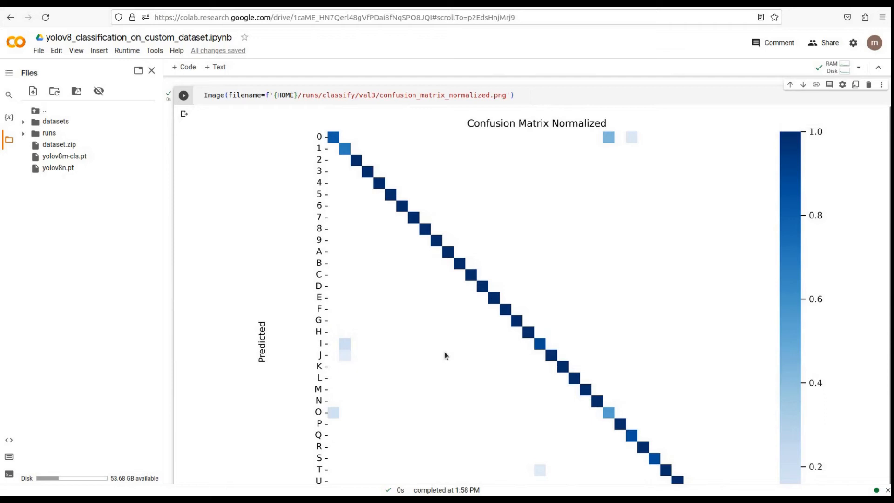
pyautogui.scroll(-3)
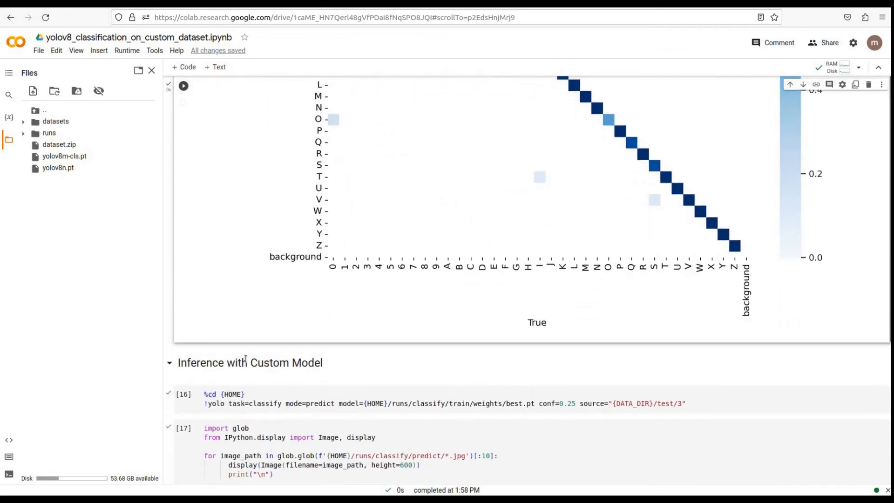
pyautogui.scroll(-3)
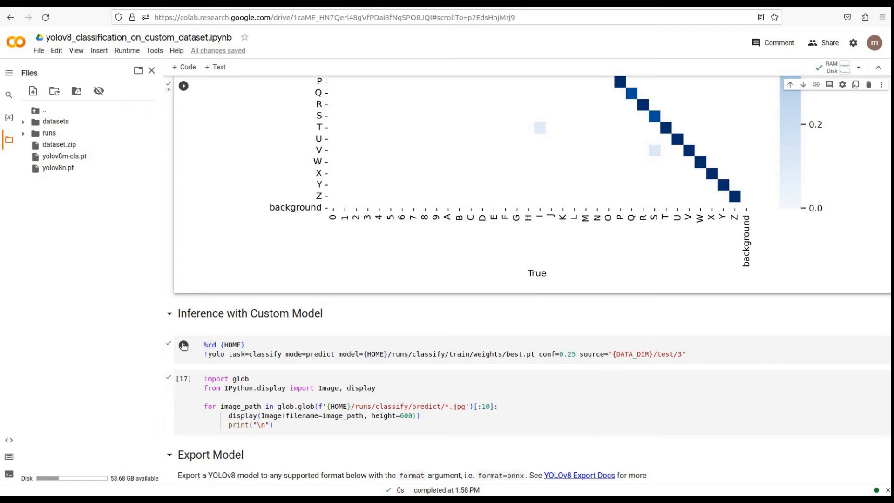
# Step: Predict the 13 test/3 images with the custom model, saving to runs/classify/predict3
pyautogui.click(184, 345)
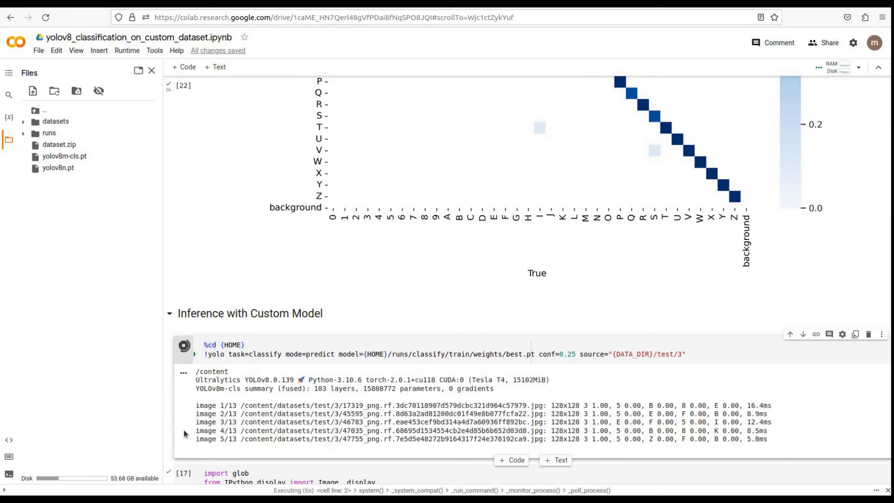
pyautogui.scroll(-3)
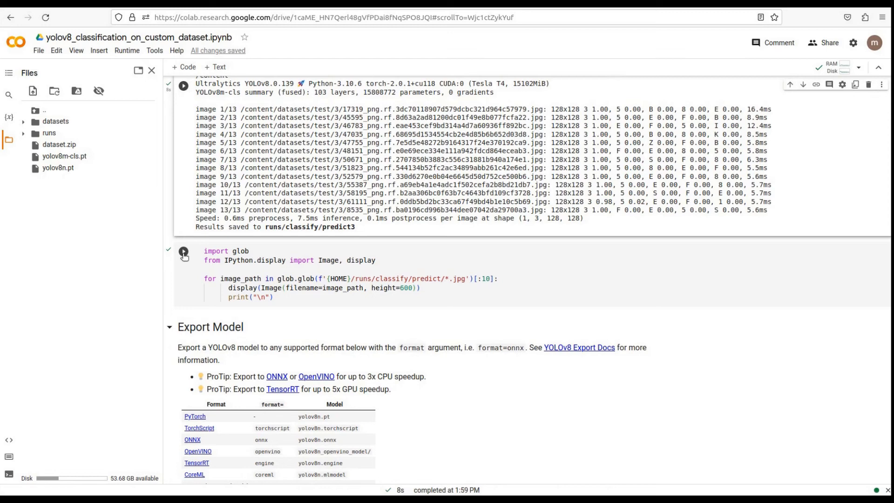
# Step: Show the predicted character images with the glob display cell and look through them
pyautogui.click(183, 250)
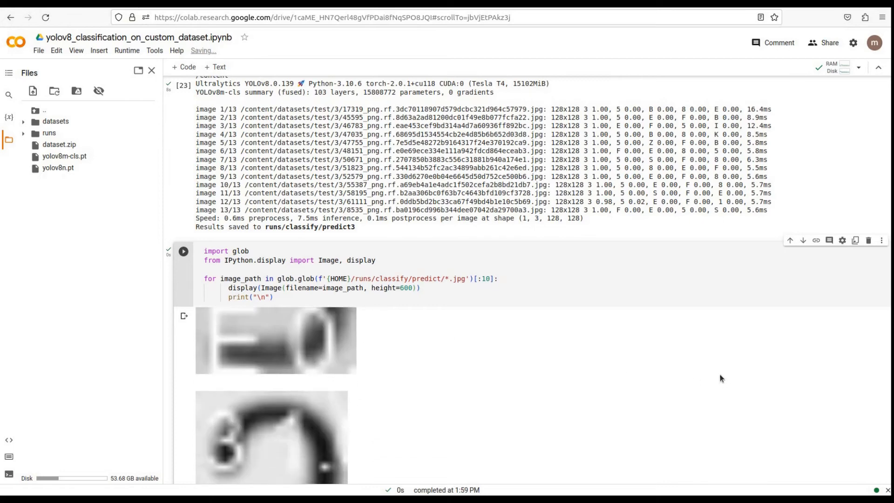
pyautogui.scroll(-3)
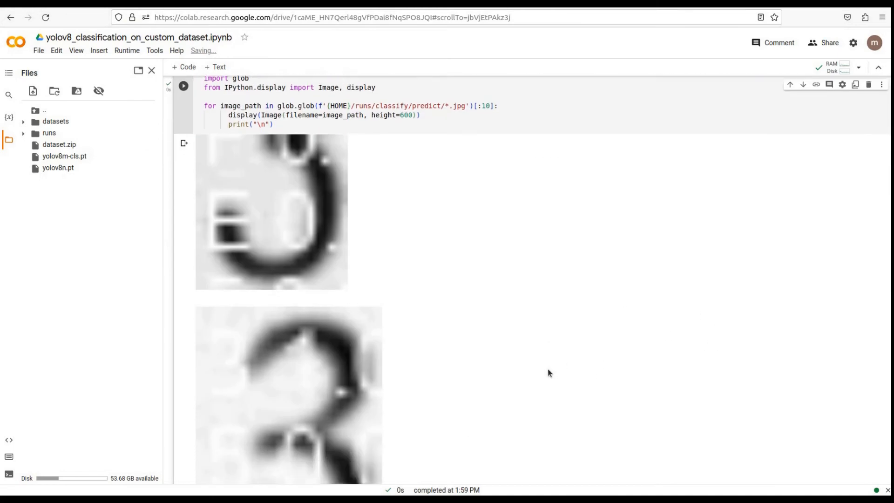
pyautogui.scroll(-3)
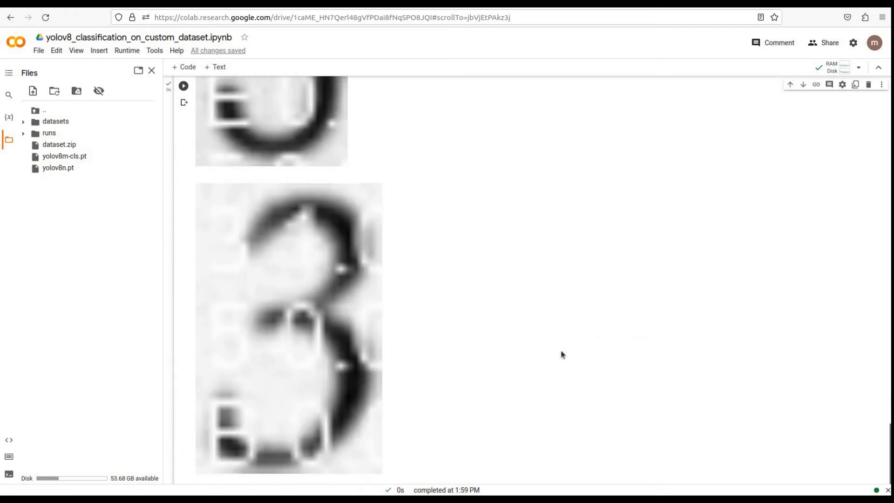
pyautogui.scroll(-3)
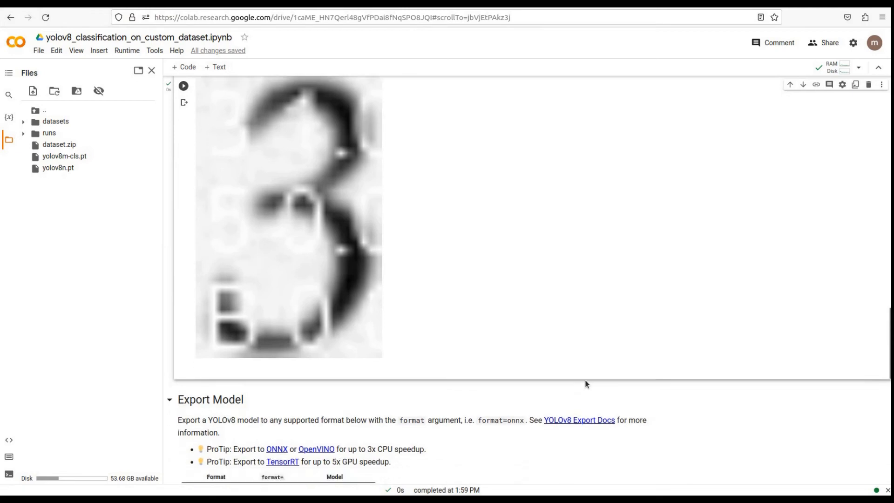
# Step: Export best.pt with format=onnx, producing best.onnx (60.3 MB) under train/weights
pyautogui.scroll(-3)
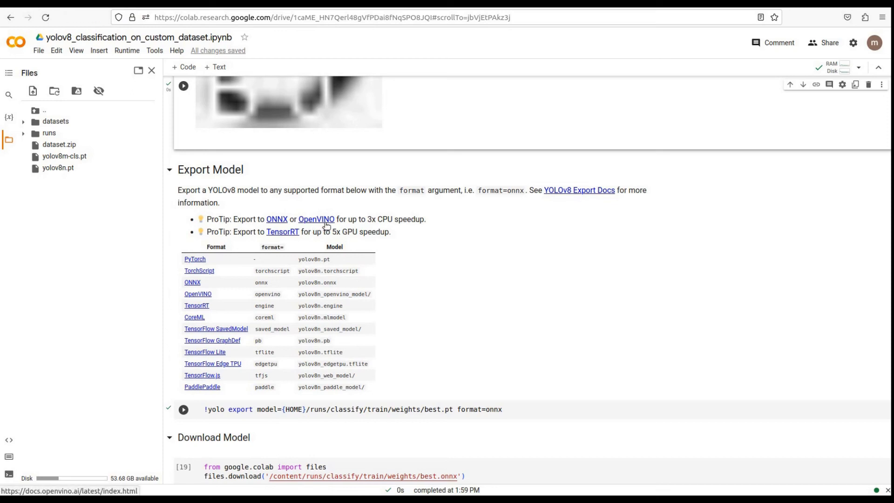
pyautogui.moveTo(309, 235)
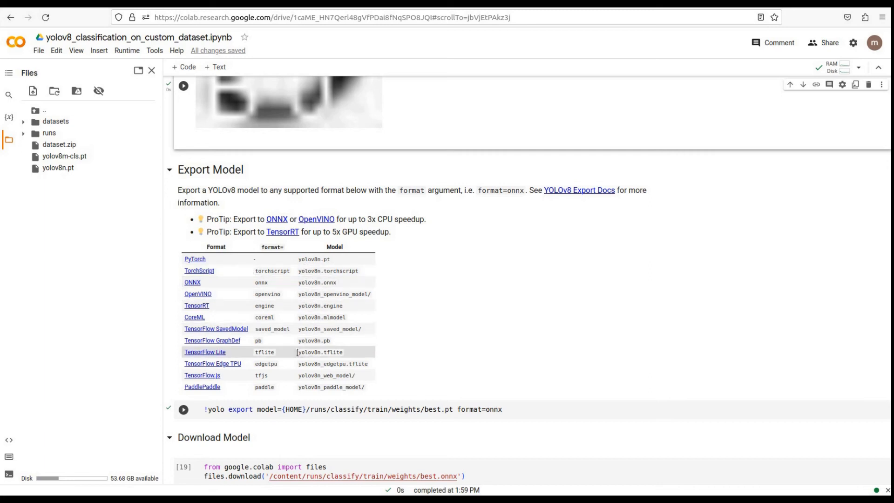
pyautogui.click(183, 409)
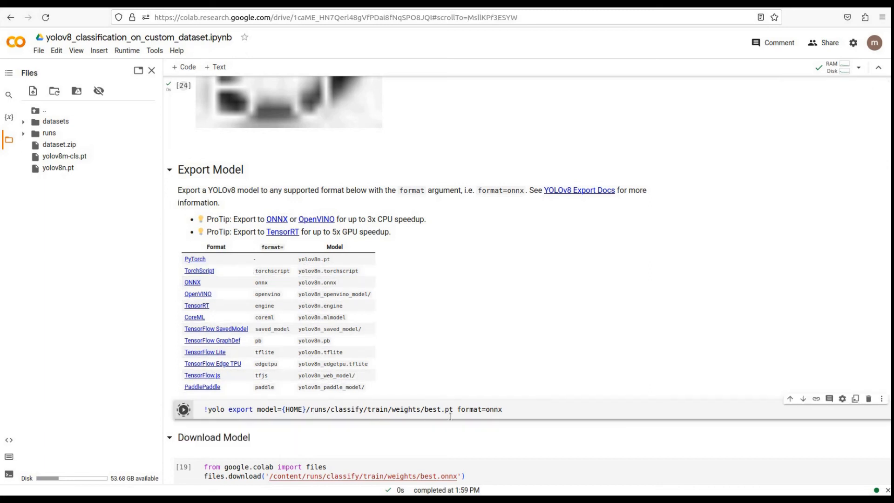
pyautogui.click(183, 409)
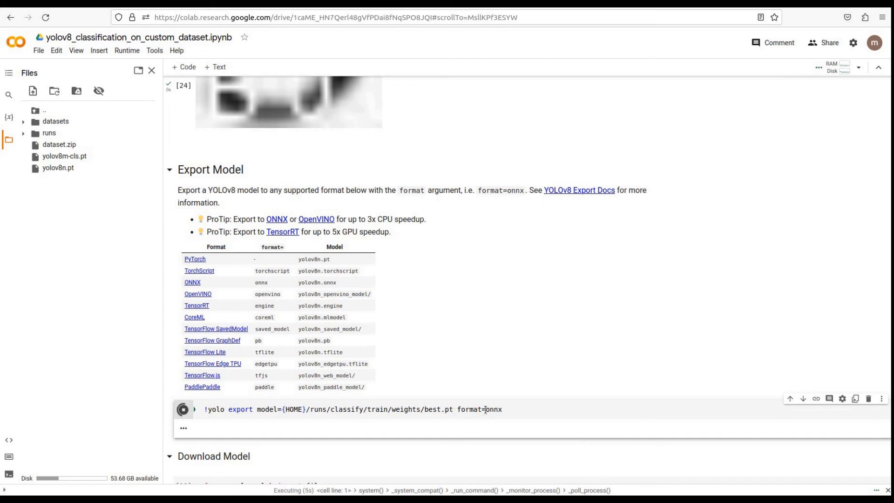
pyautogui.doubleClick(491, 409)
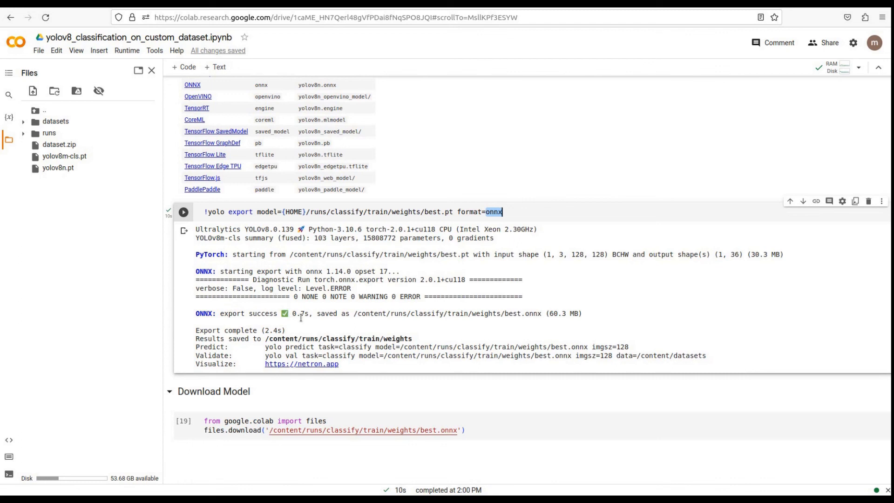
# Step: Run the files.download cell to save best.onnx to the local machine
pyautogui.click(183, 421)
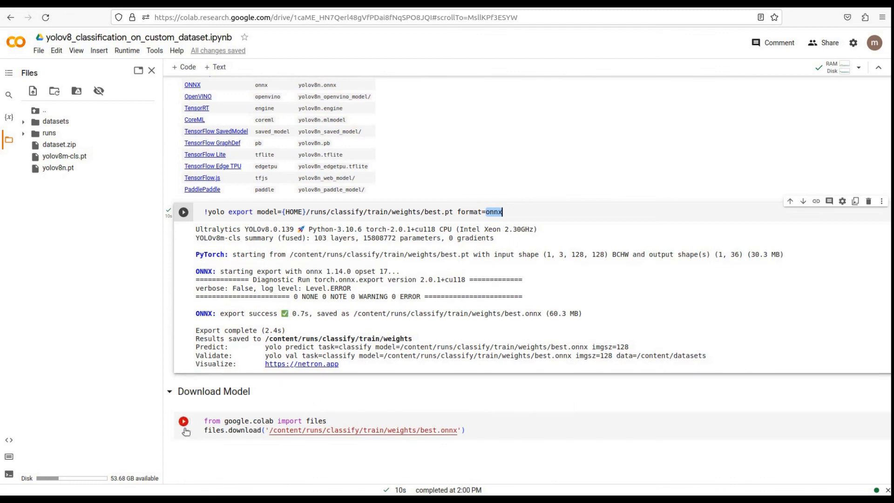
pyautogui.click(183, 423)
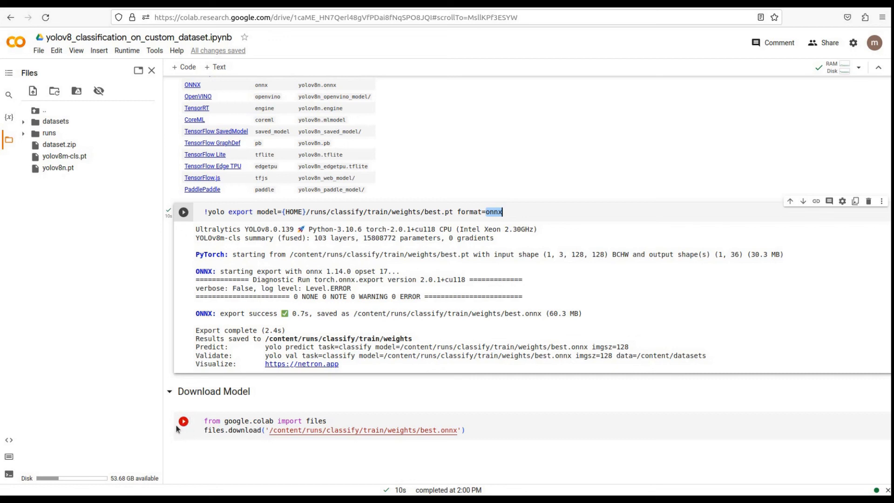
pyautogui.click(183, 421)
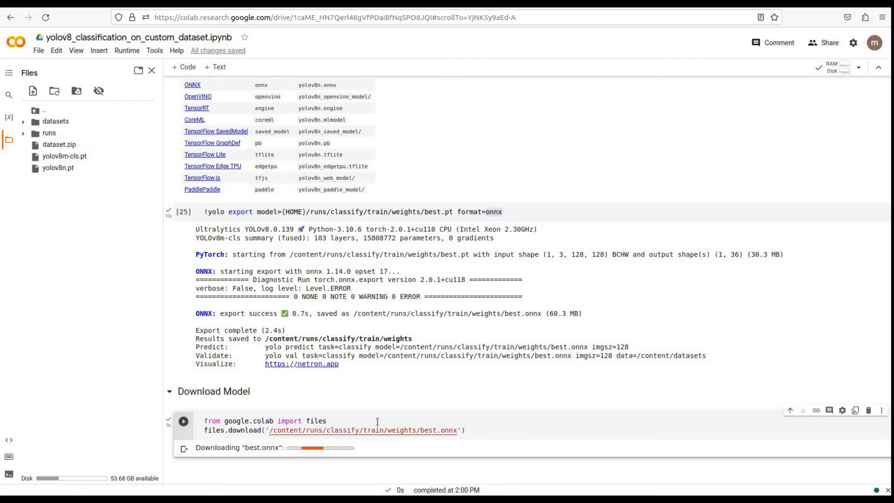